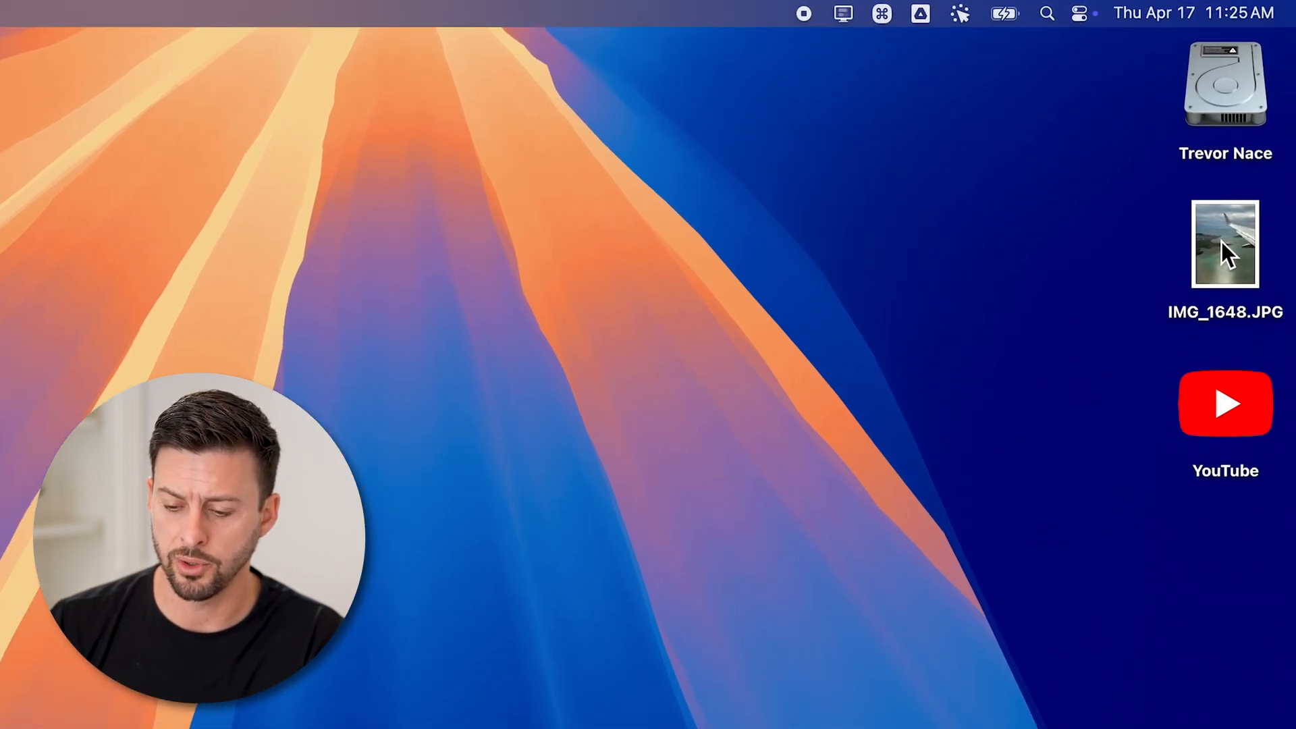
# Open IMG_1648.JPG from the desktop in Preview via Open With
pyautogui.rightClick(1225, 243)
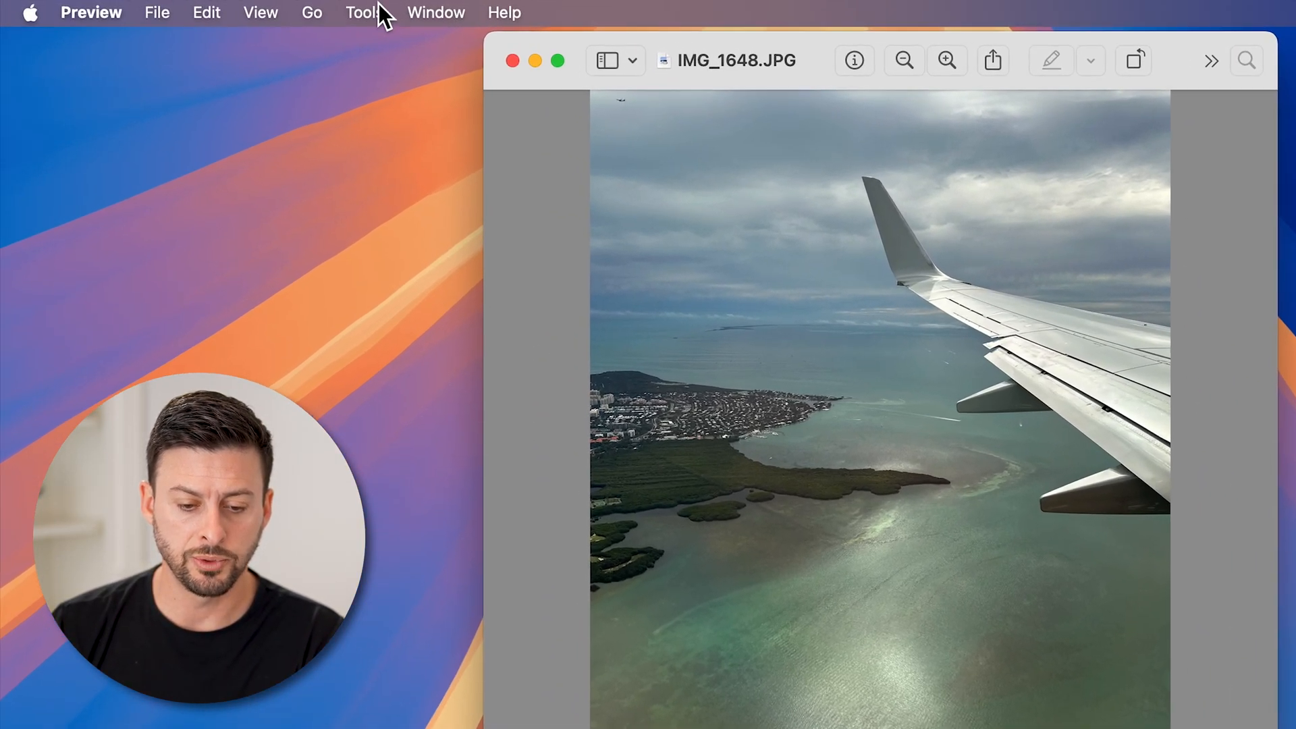
# Insert a placeholder text annotation box onto the photo from the Tools menu
pyautogui.click(364, 13)
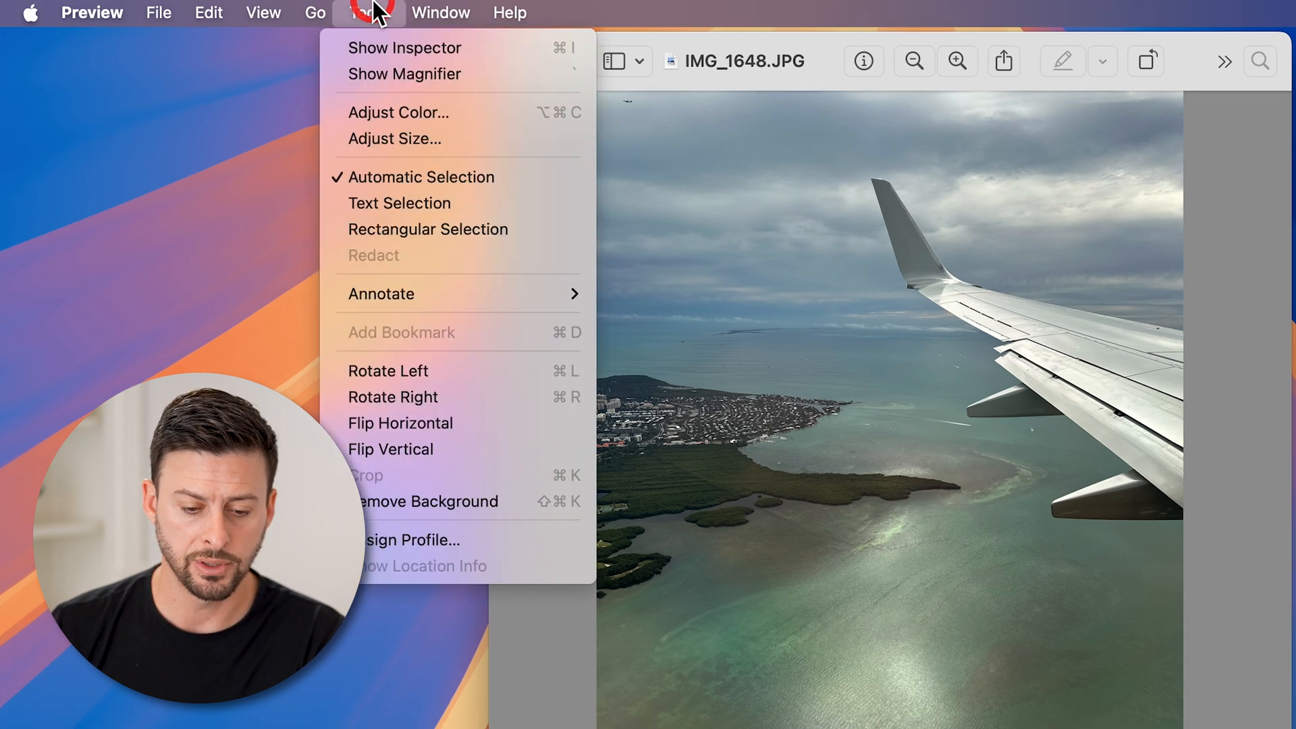
pyautogui.moveTo(380, 293)
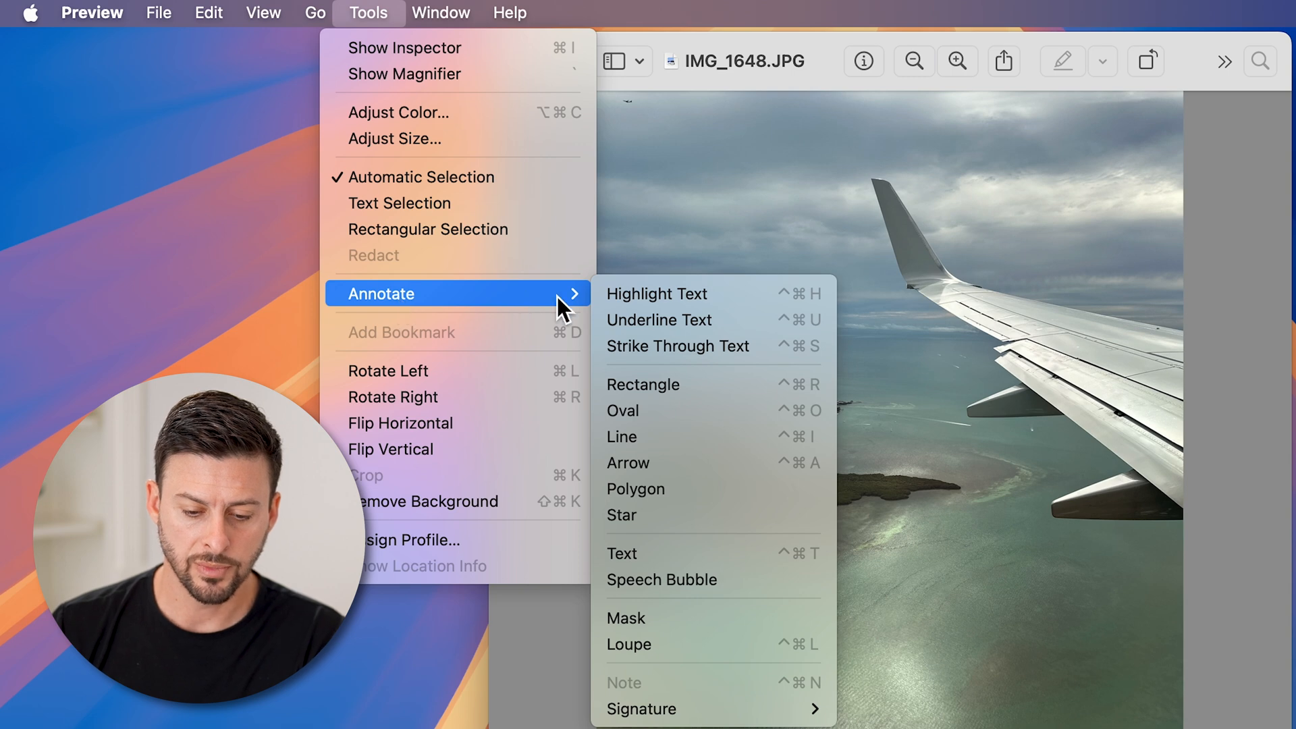
pyautogui.moveTo(665, 562)
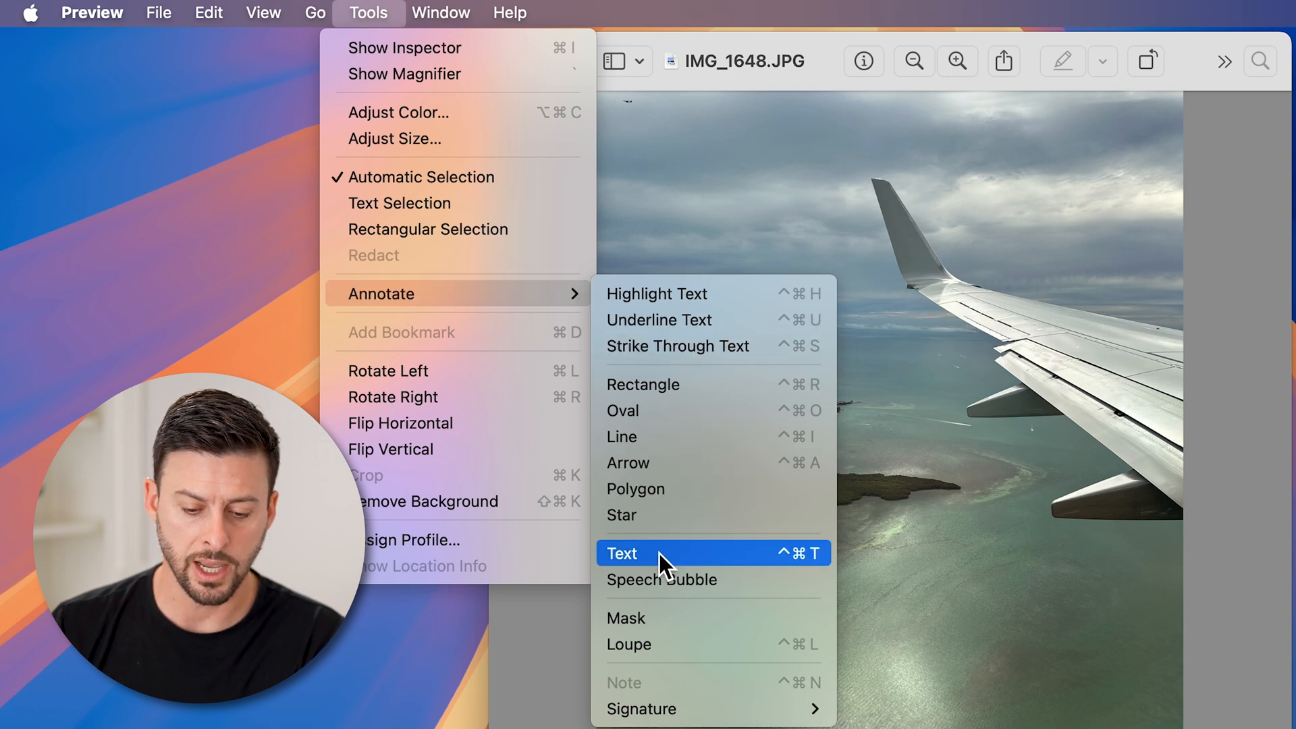
pyautogui.click(622, 553)
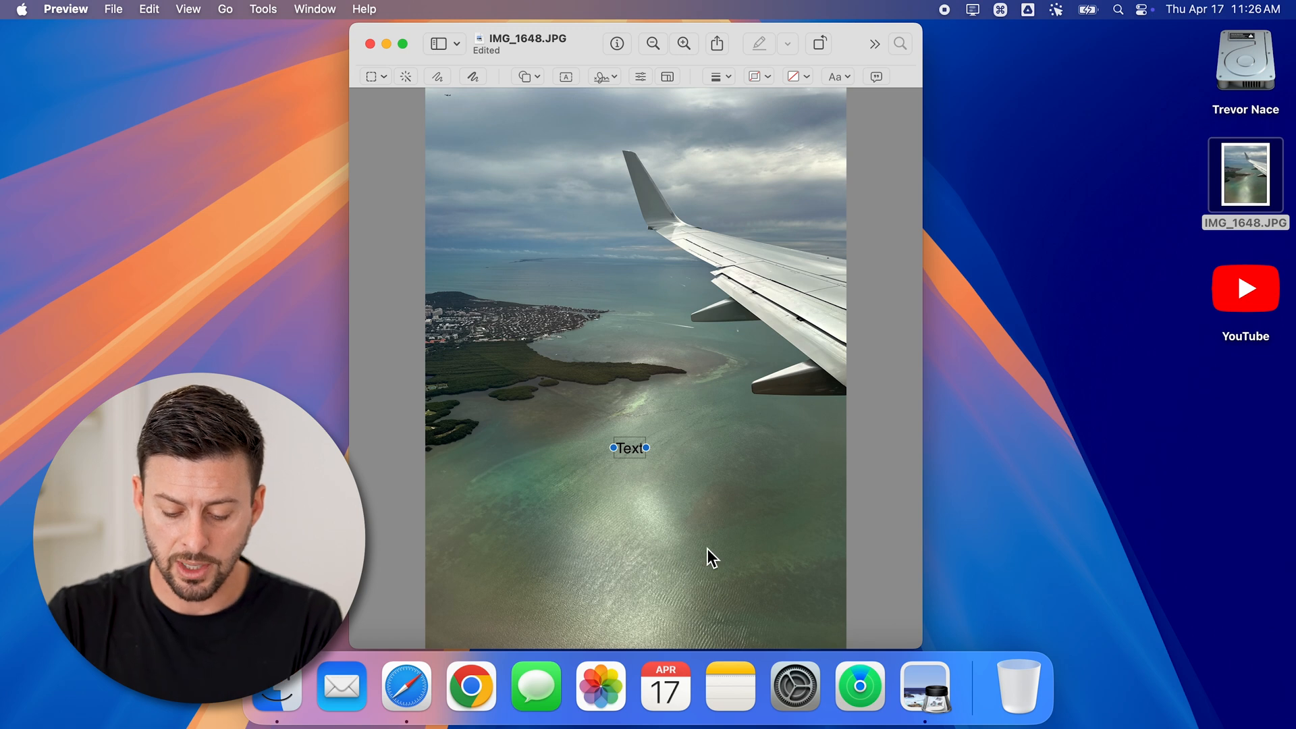
# Enter 'On our way to a trip!' as the caption and select all its text
pyautogui.write('On our way to a trip!')
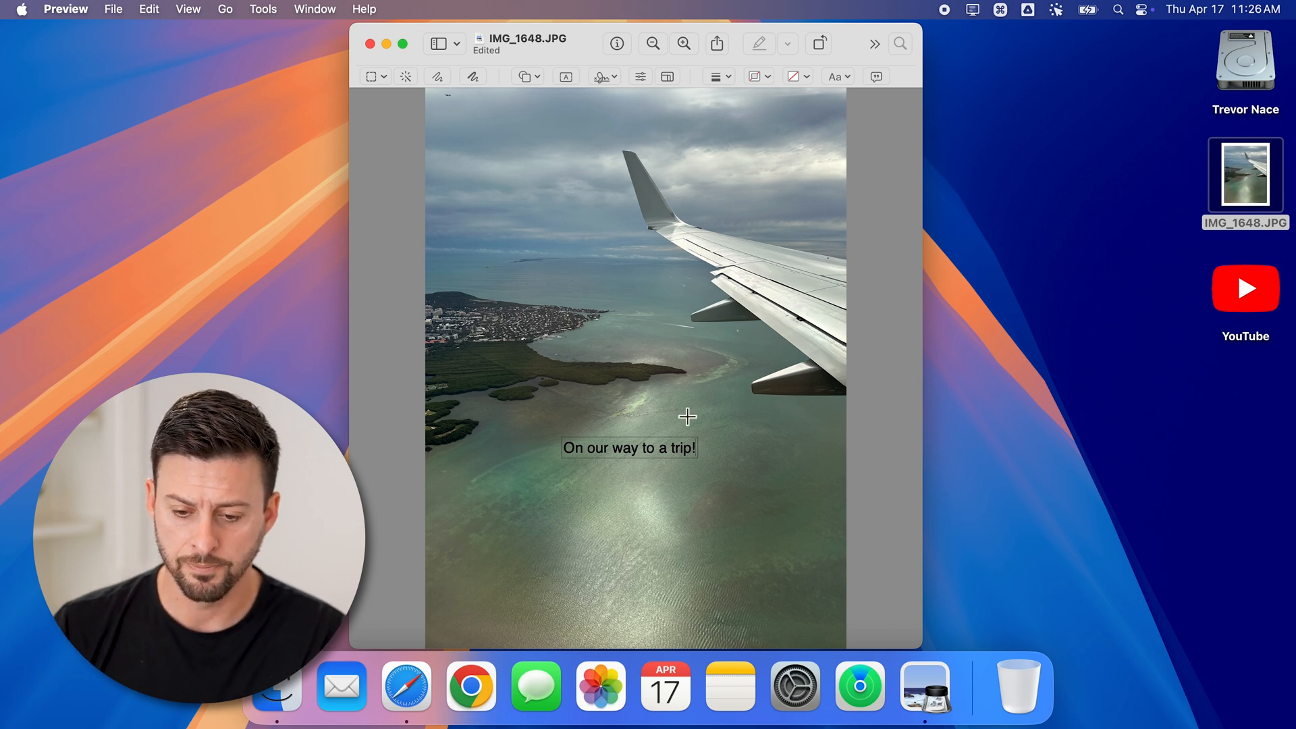
pyautogui.moveTo(656, 455)
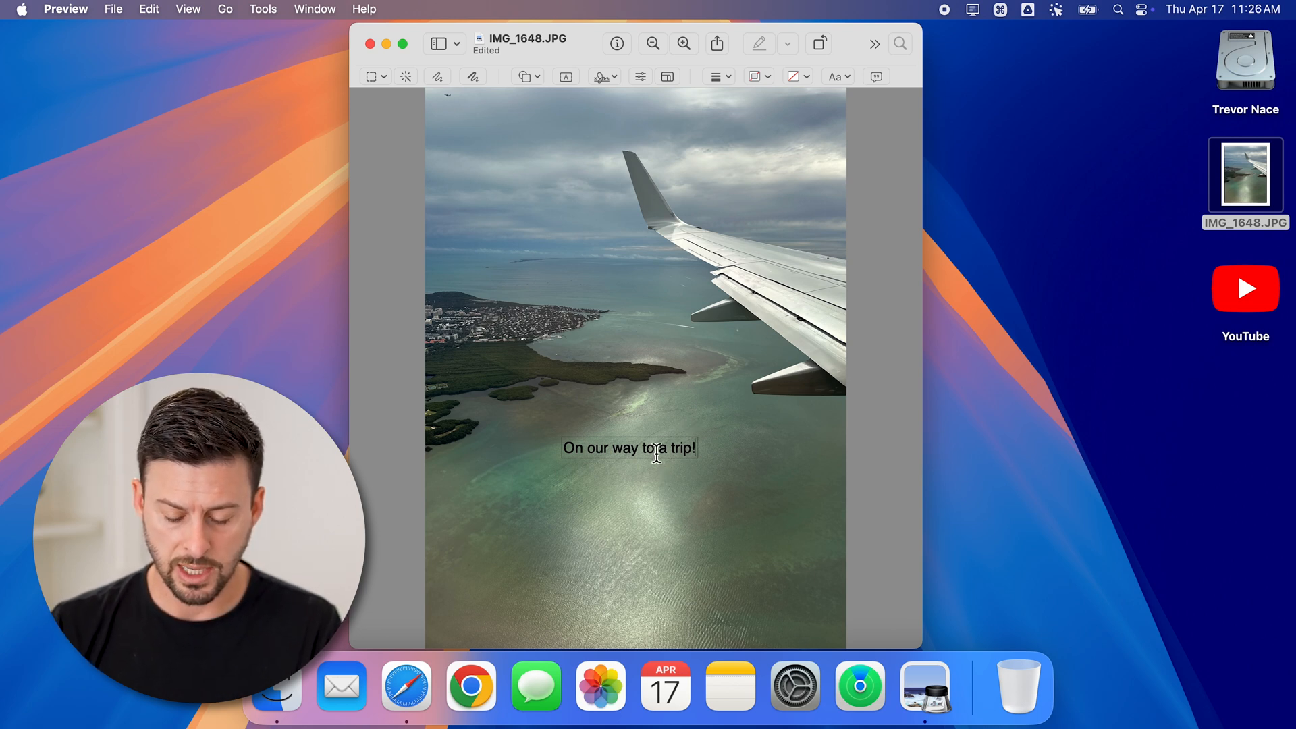
pyautogui.press('cmd+a')
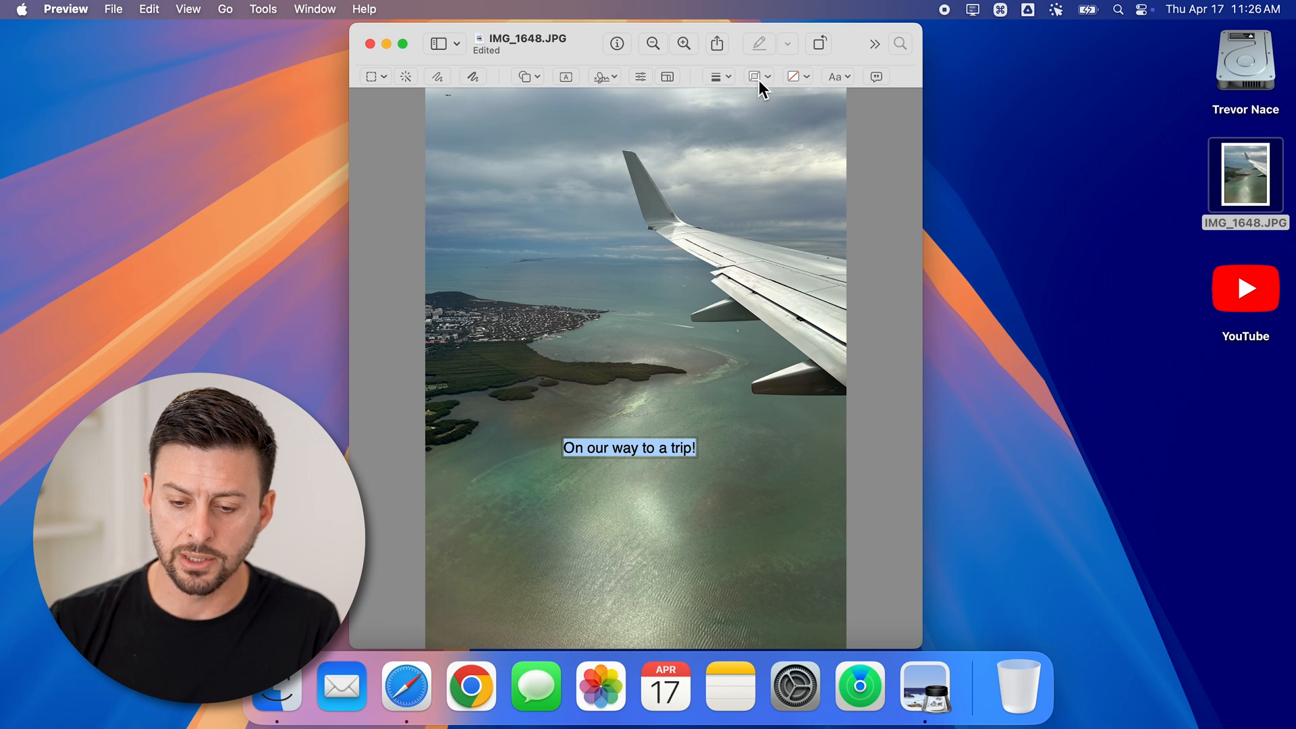
# Set the caption box border colour to red and its fill colour to white
pyautogui.click(753, 76)
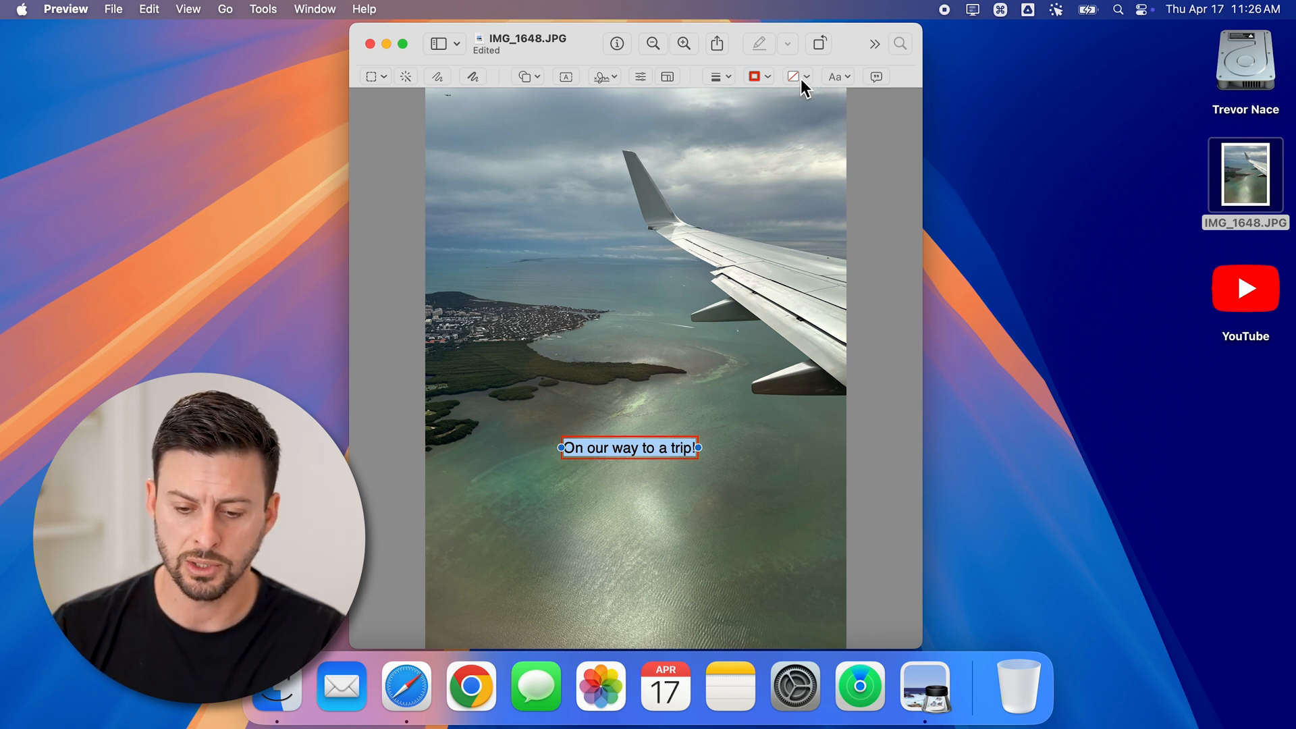
pyautogui.click(796, 76)
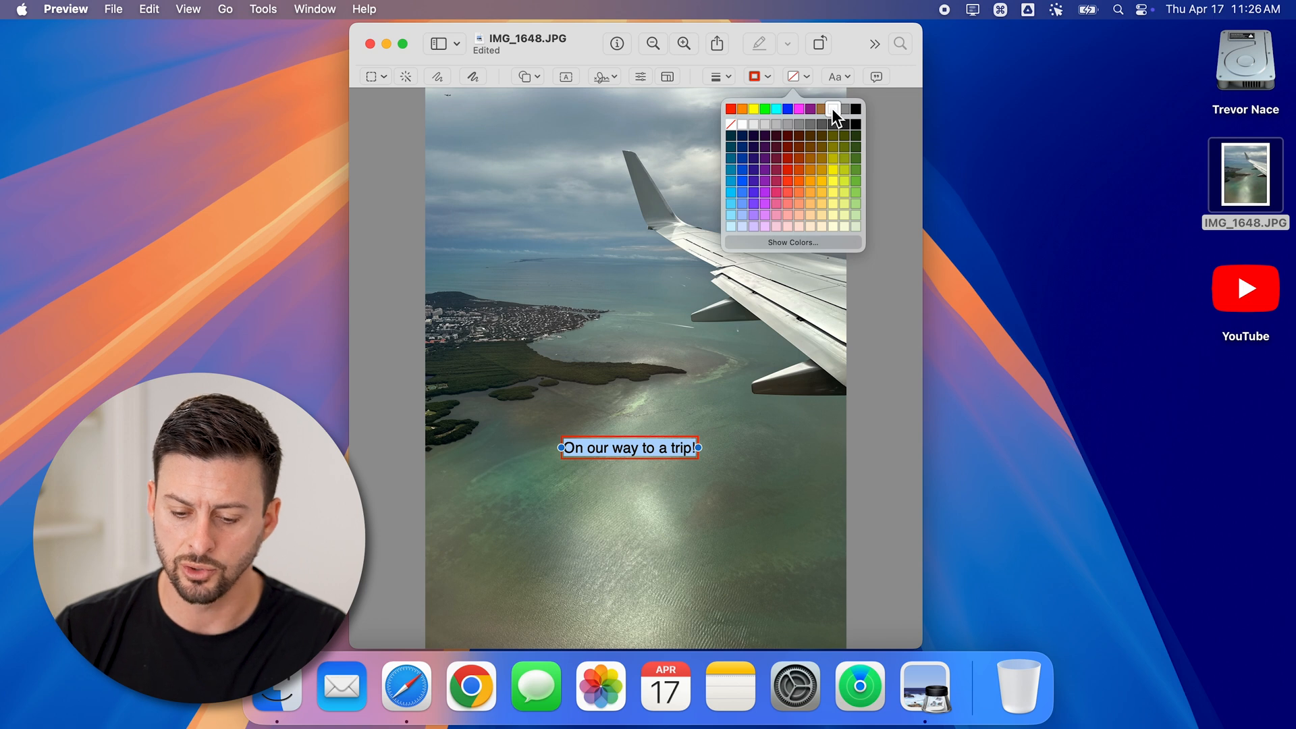
pyautogui.click(833, 108)
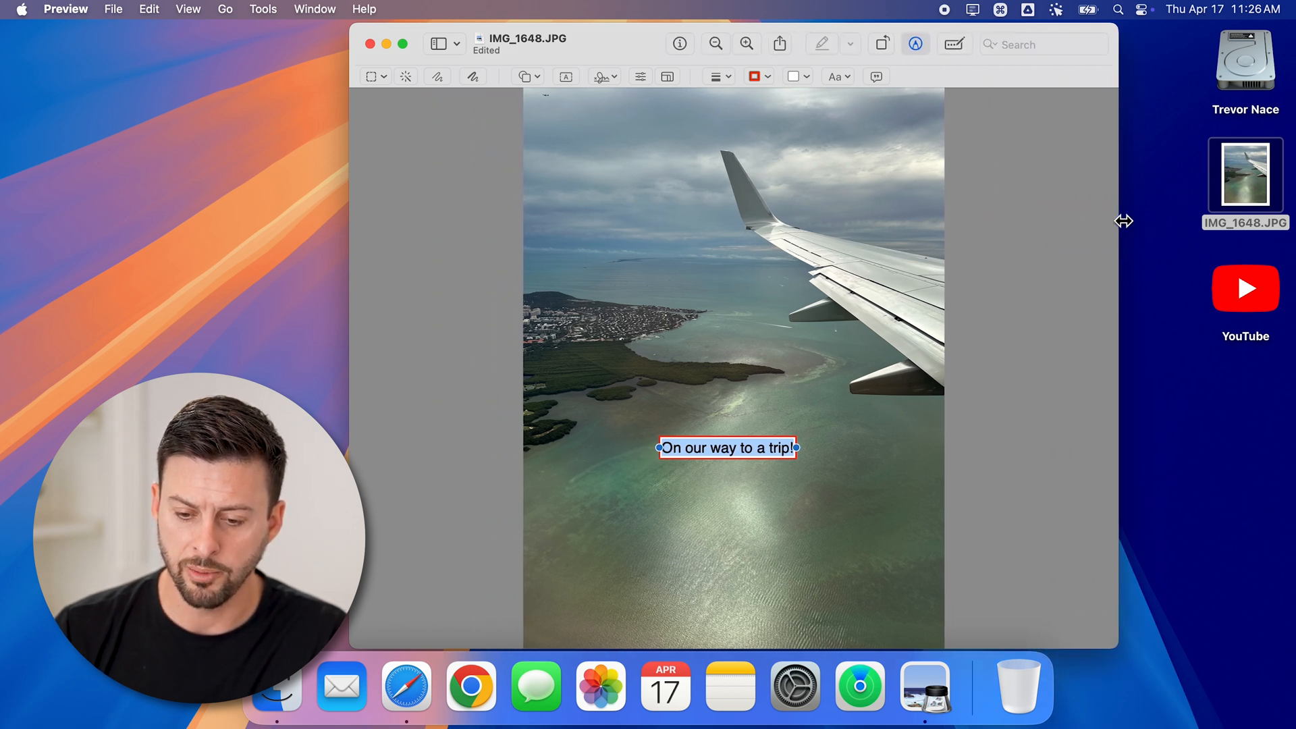
# Style the caption text at 37 pt, bold, in blue
pyautogui.click(834, 75)
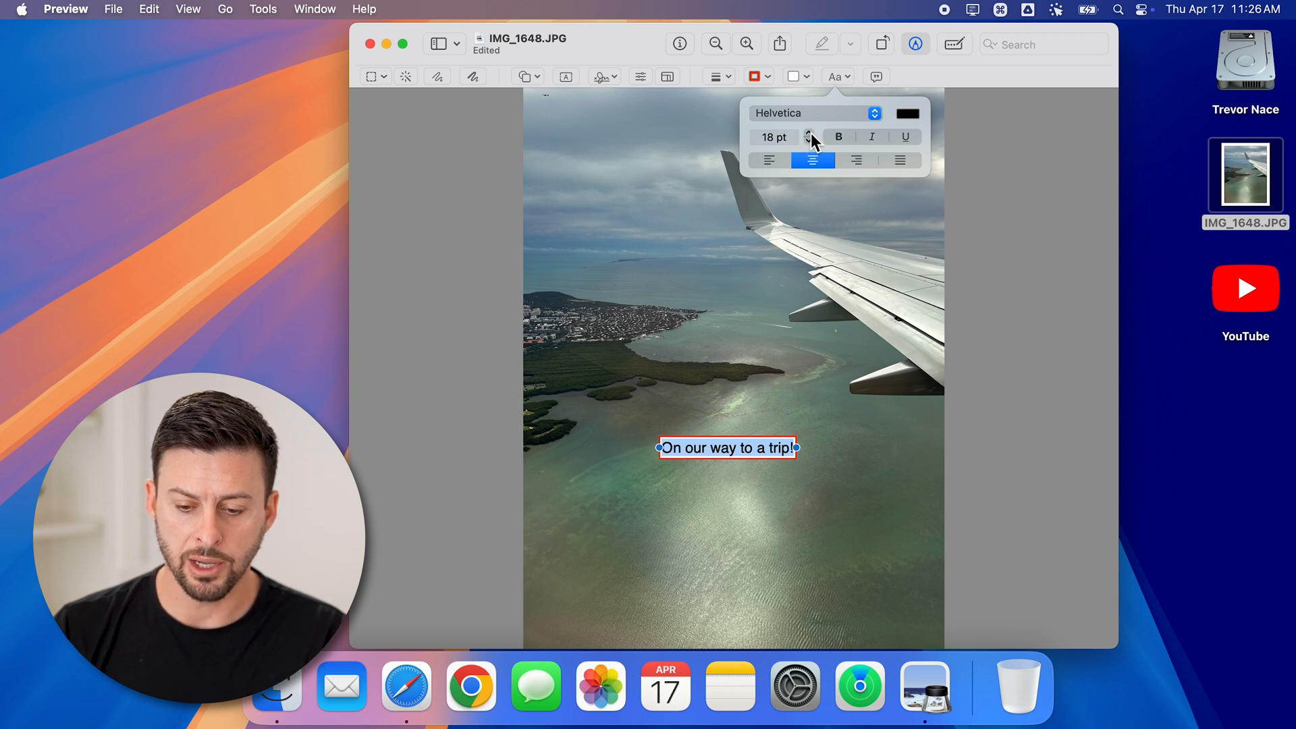
pyautogui.click(808, 132)
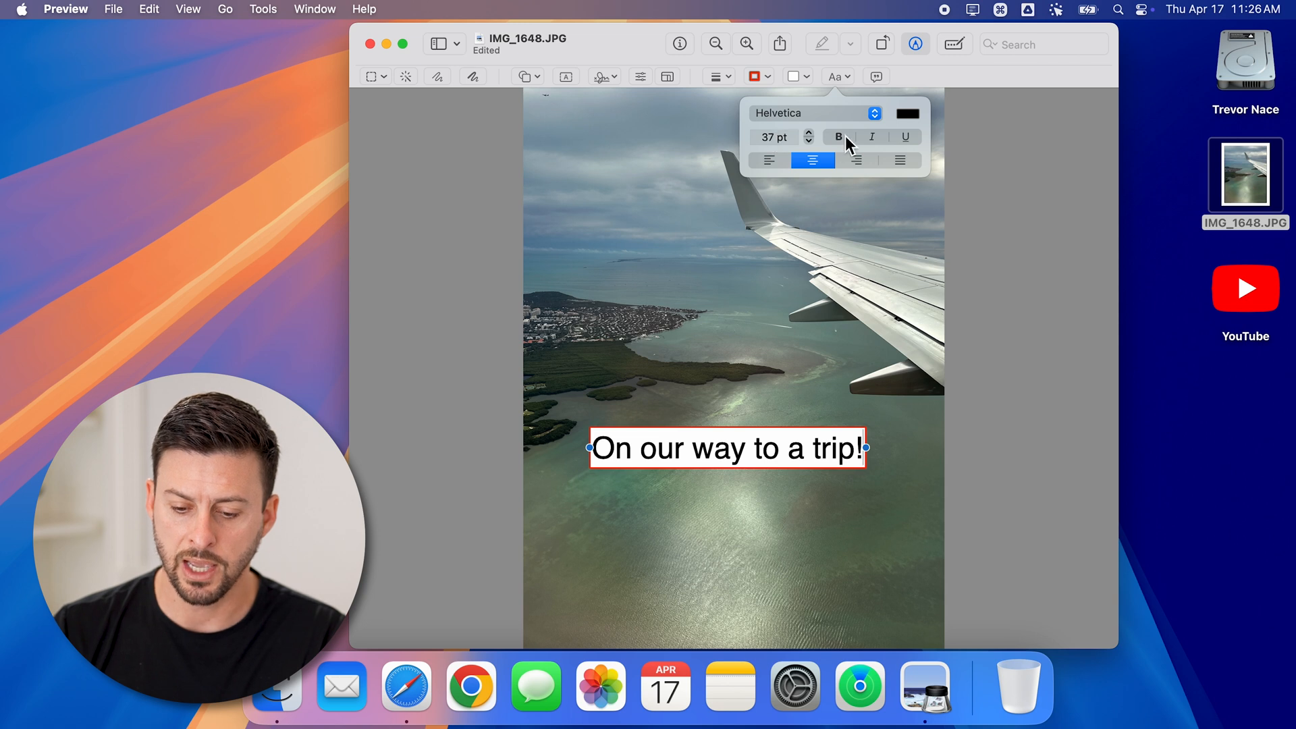
pyautogui.click(839, 136)
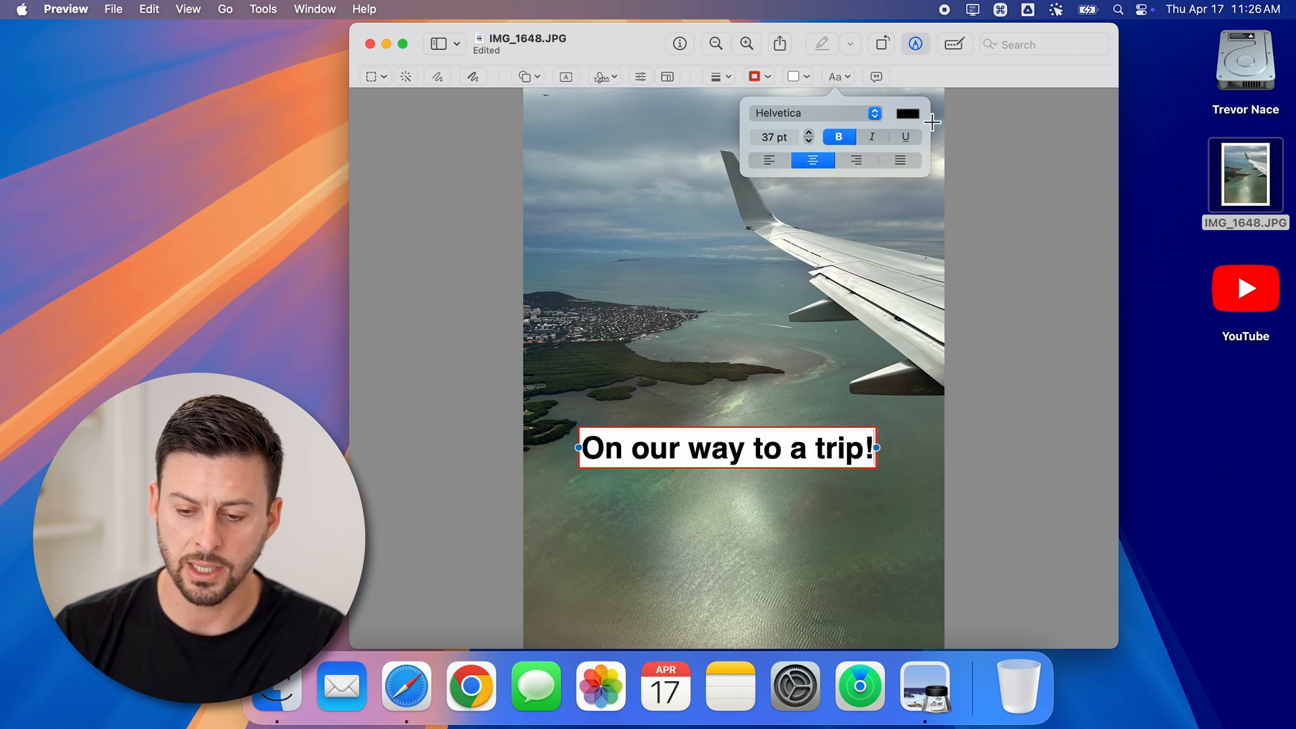
pyautogui.click(907, 113)
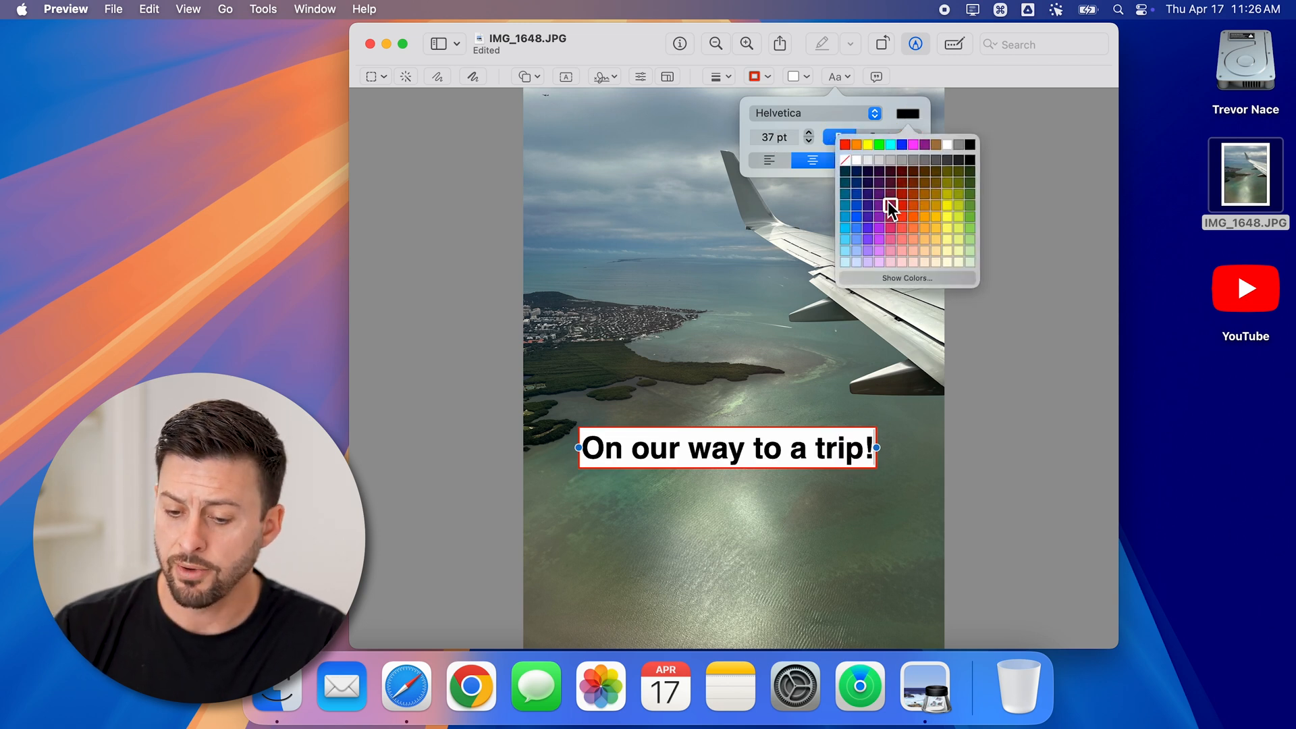
pyautogui.click(888, 206)
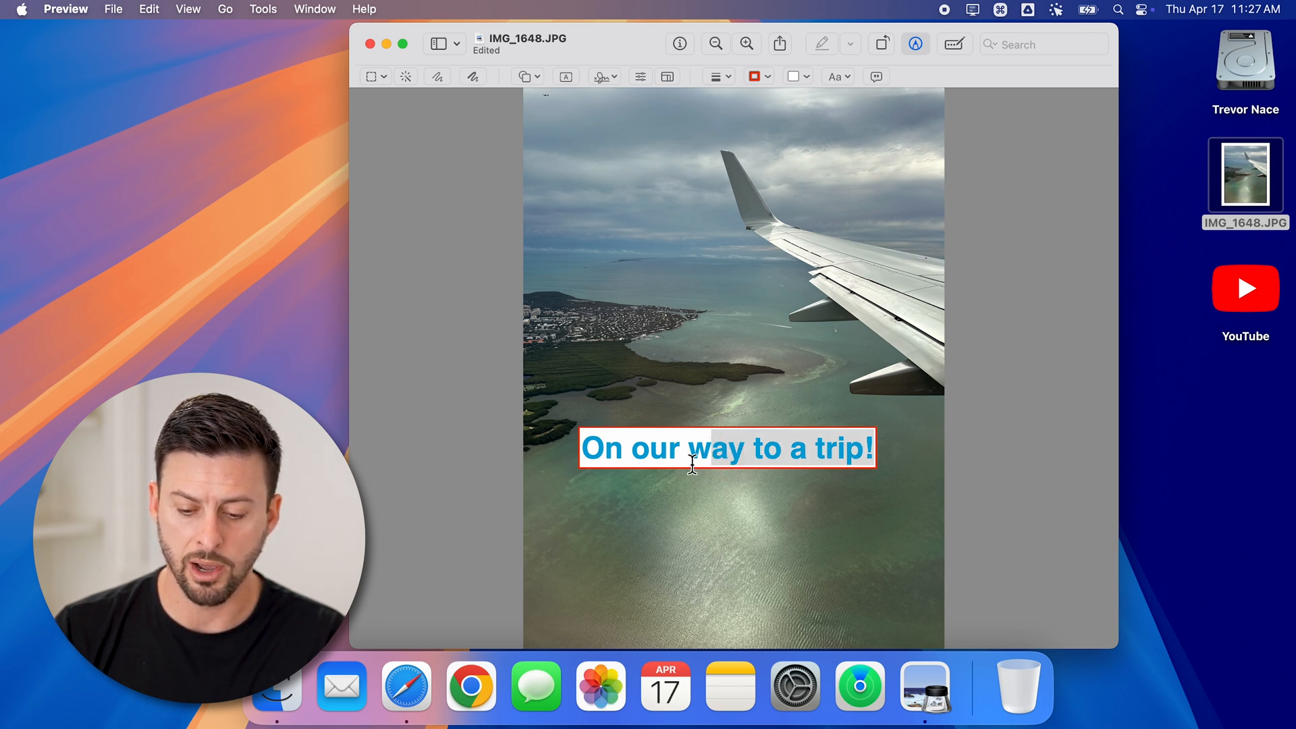
# Drag the caption box to sit over the water below the coastline
pyautogui.moveTo(726, 448); pyautogui.dragTo(721, 323)
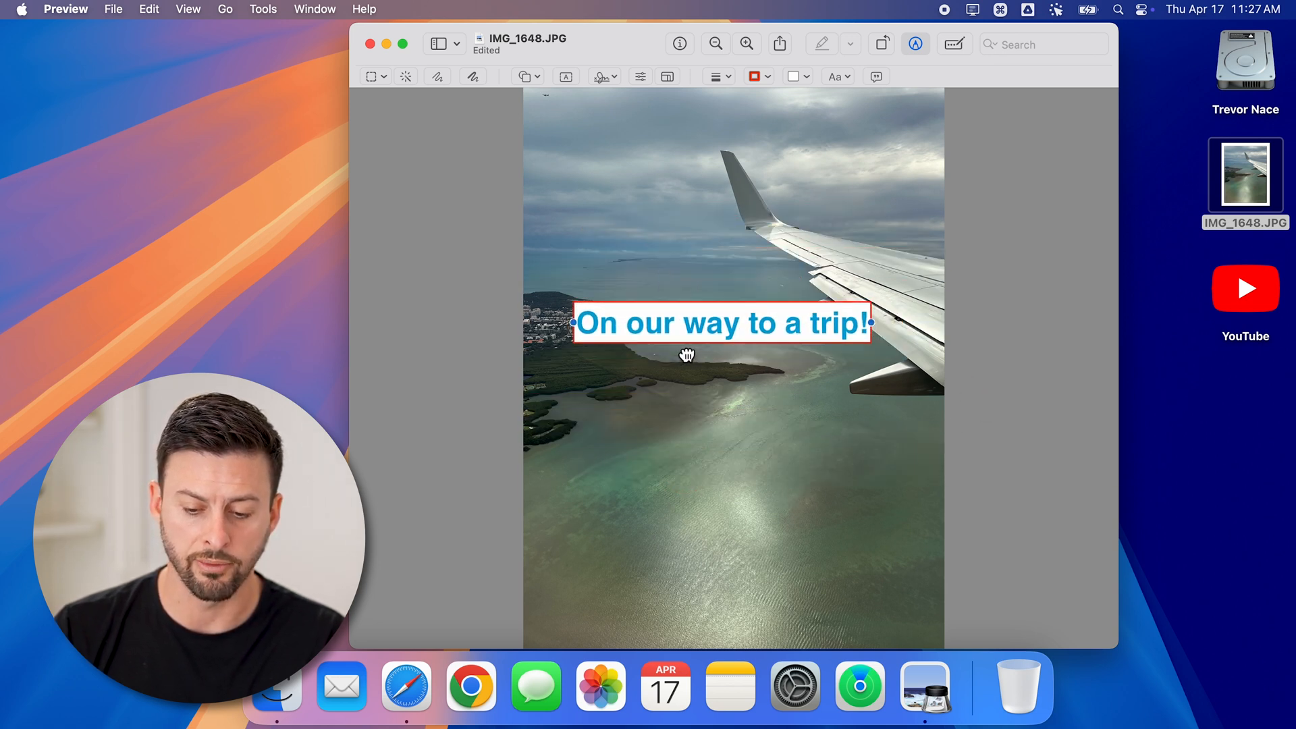
pyautogui.moveTo(687, 355); pyautogui.dragTo(697, 498)
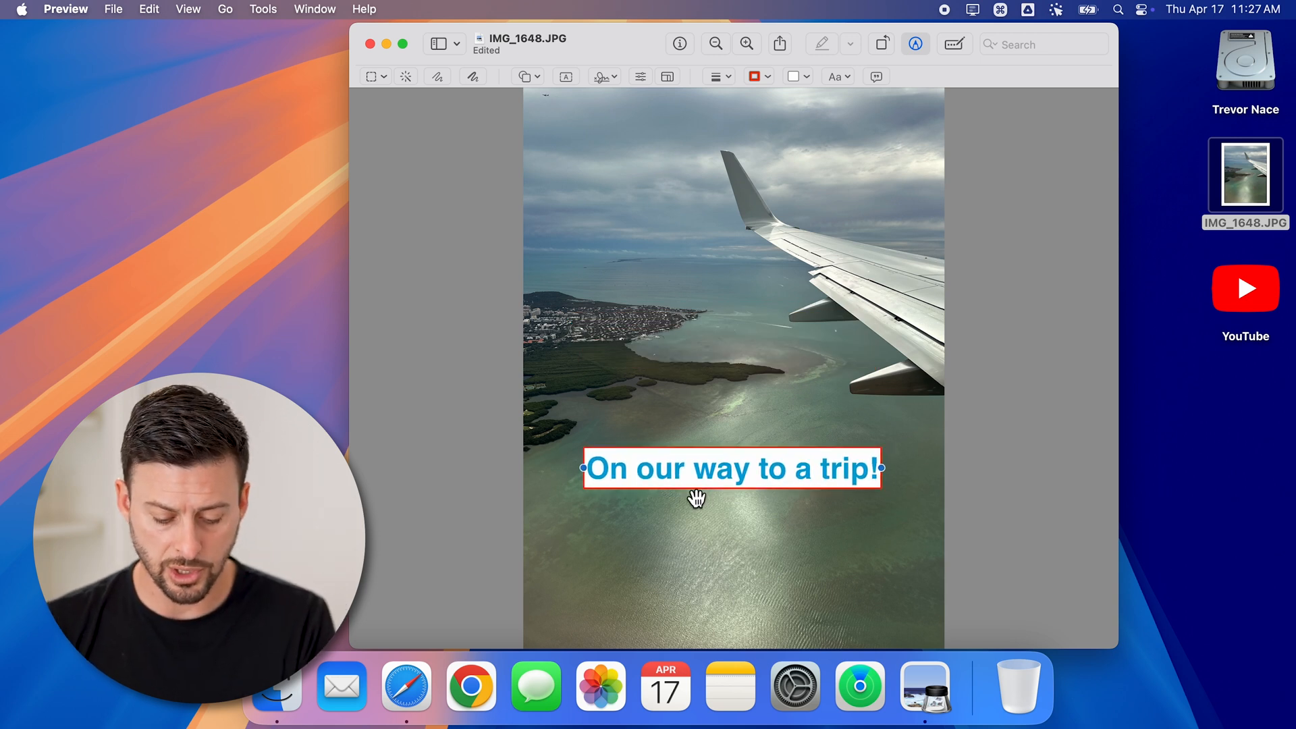
pyautogui.press('cmd+s')
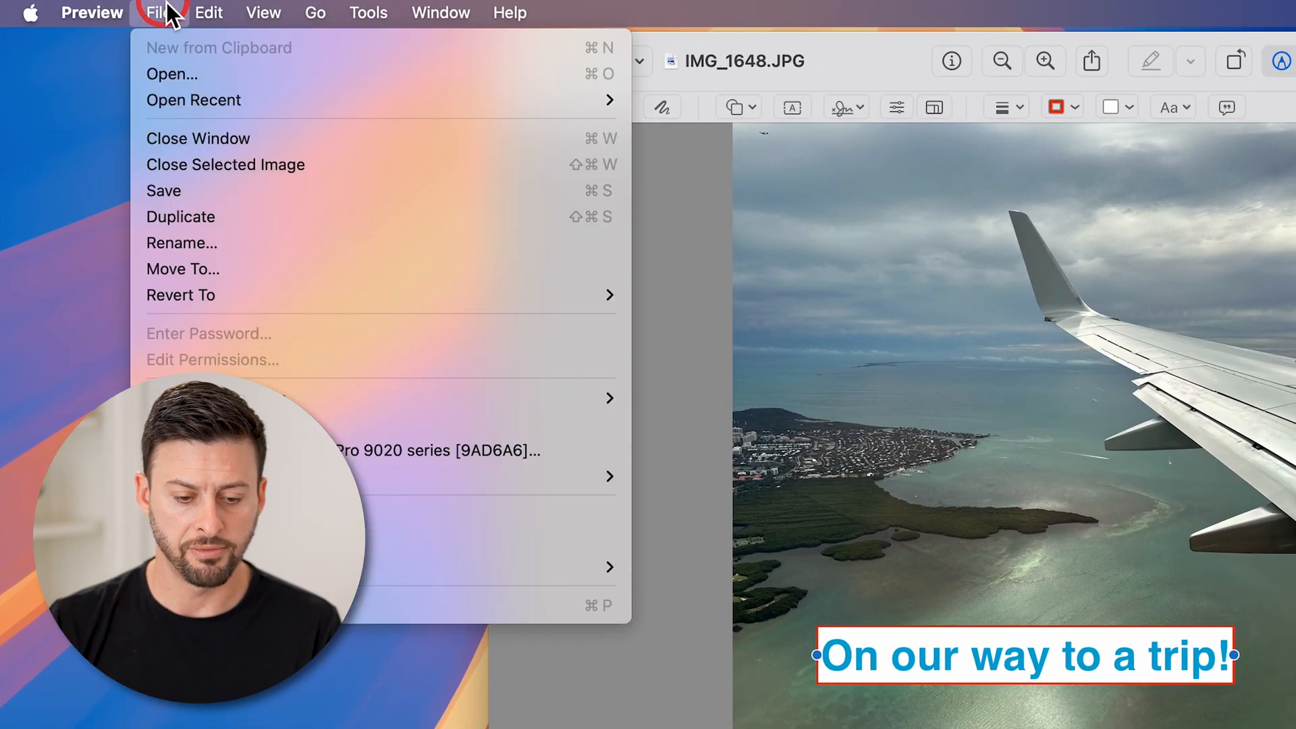
pyautogui.moveTo(174, 191)
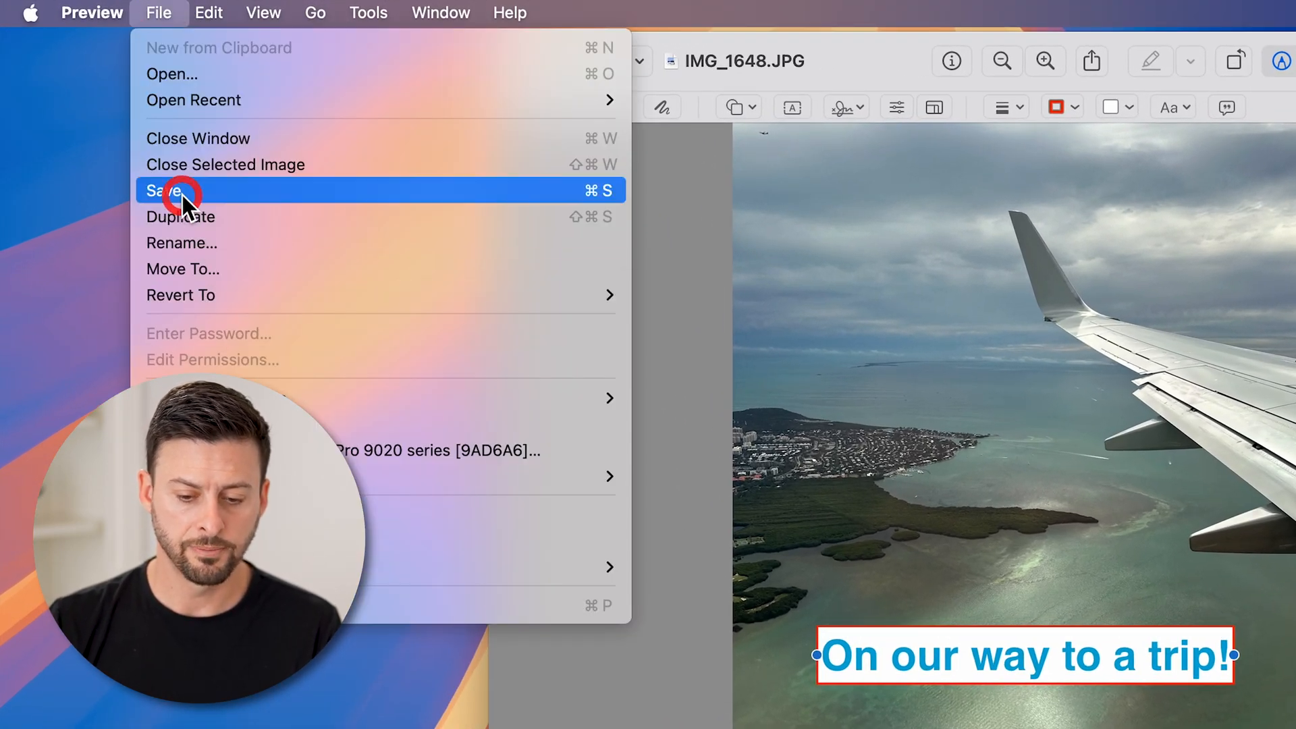
# Save the captioned photo with File > Save
pyautogui.click(163, 190)
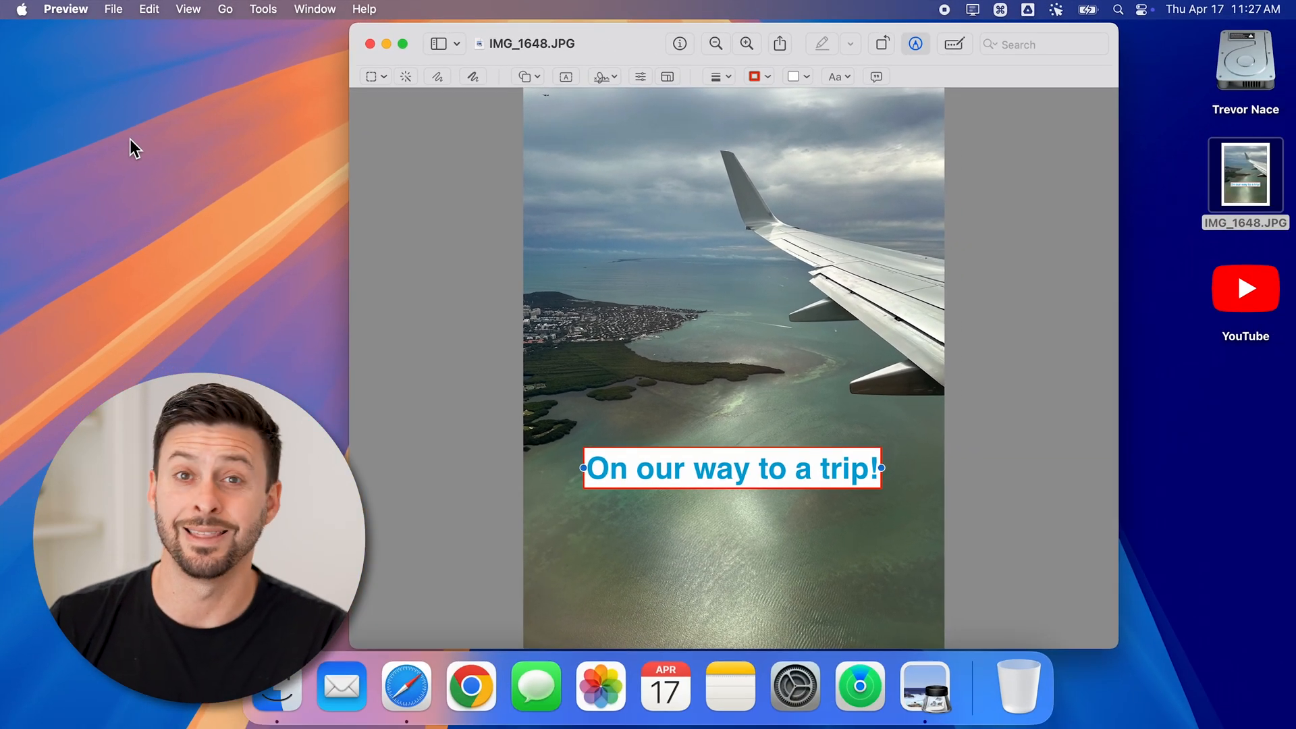